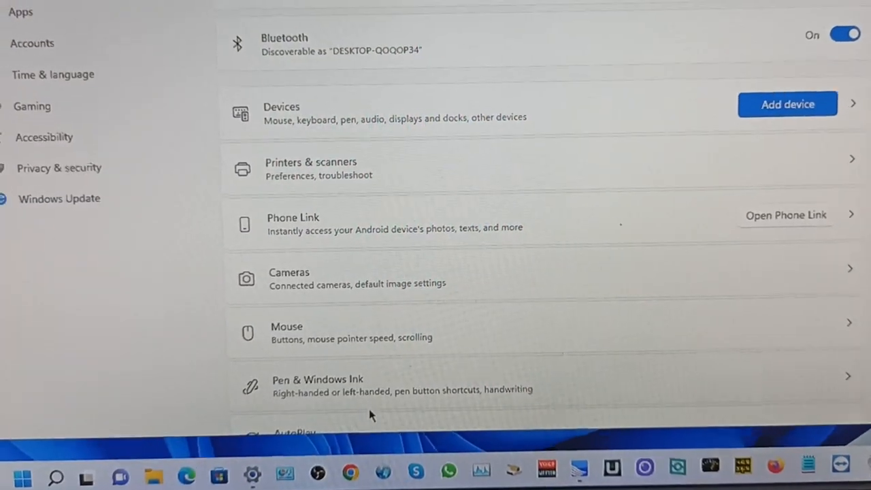
- Show the VAC 2 settings: MME driver, Sound Mapper input, JBL Clip 3 output
scroll("down", 3)
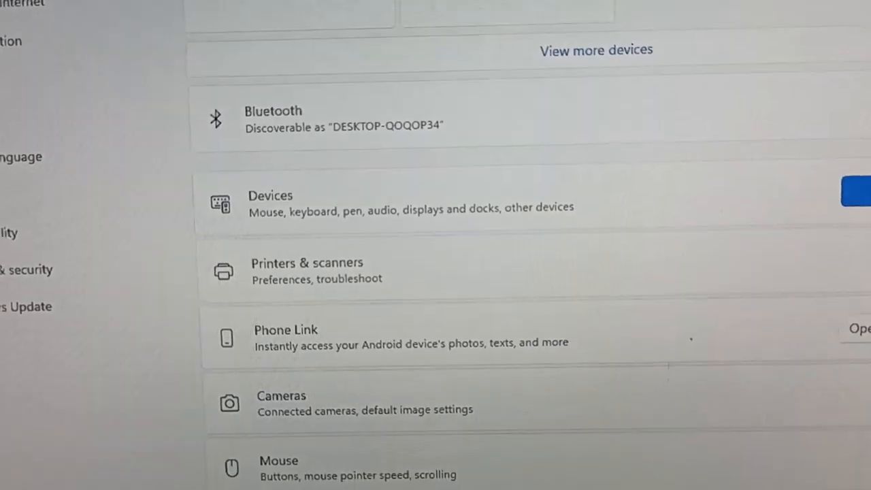
scroll("down", 3)
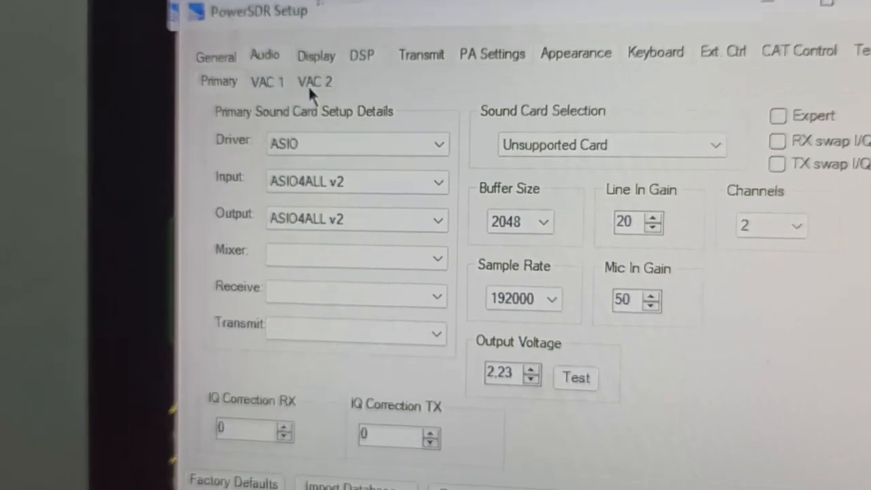
left_click(315, 81)
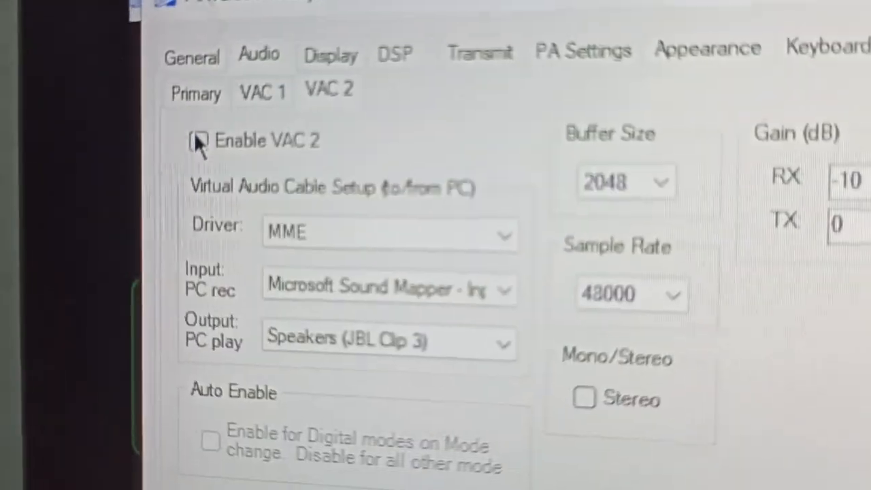
- Toggle the Enable VAC 2 checkbox and confirm Setup with OK
left_click(199, 141)
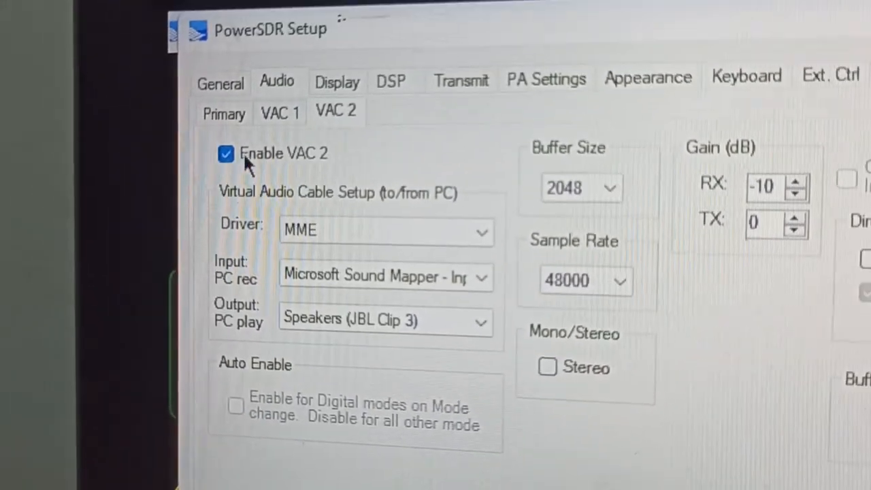
left_click(226, 153)
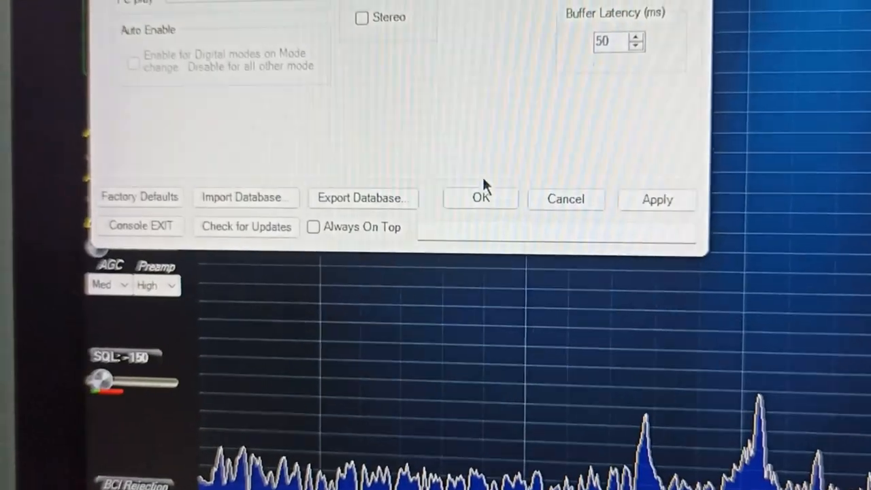
left_click(481, 198)
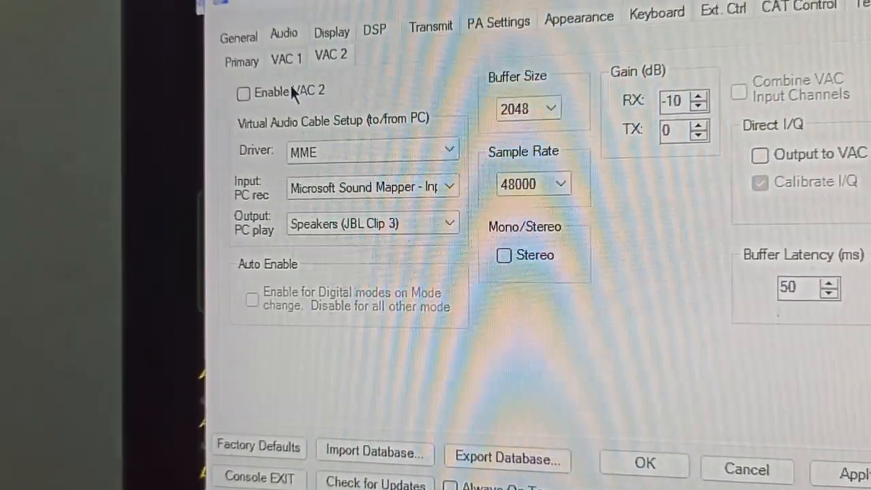
- Re-tick Enable VAC 2, keeping MME driver and JBL Clip 3 output
left_click(243, 93)
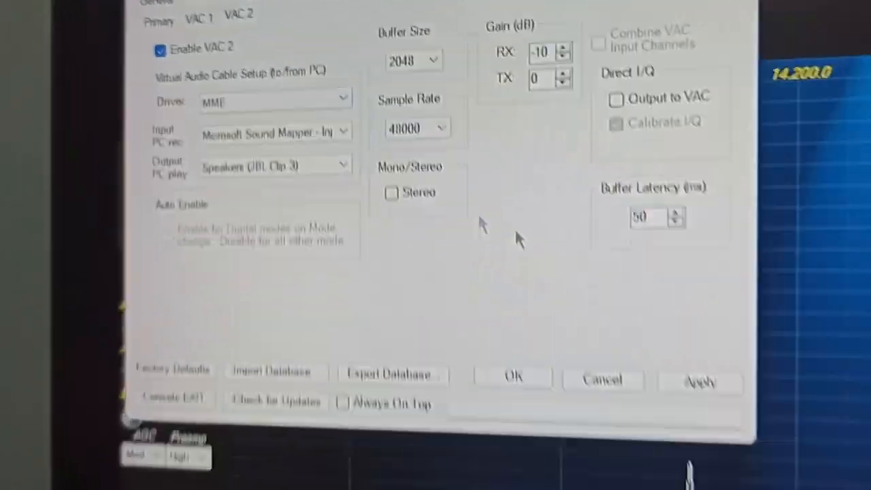